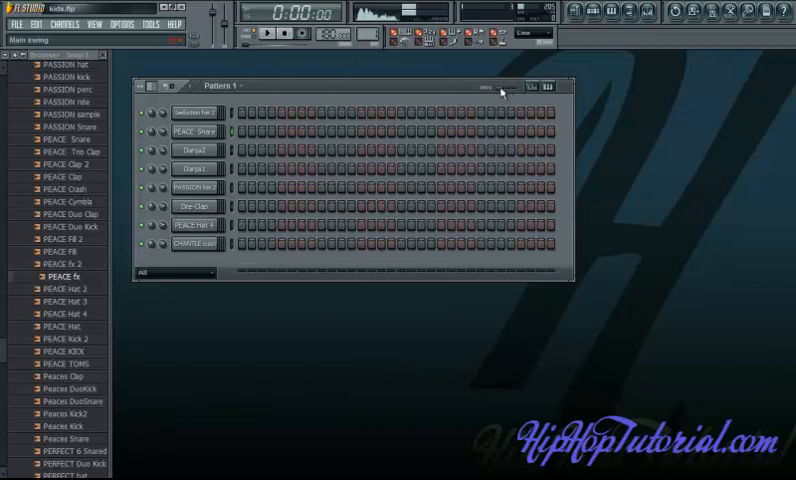
- Insert a Slicex channel from the CHANTLE crash menu, then delete the misplaced one
{"action": "right_click", "coordinate": [195, 244]}
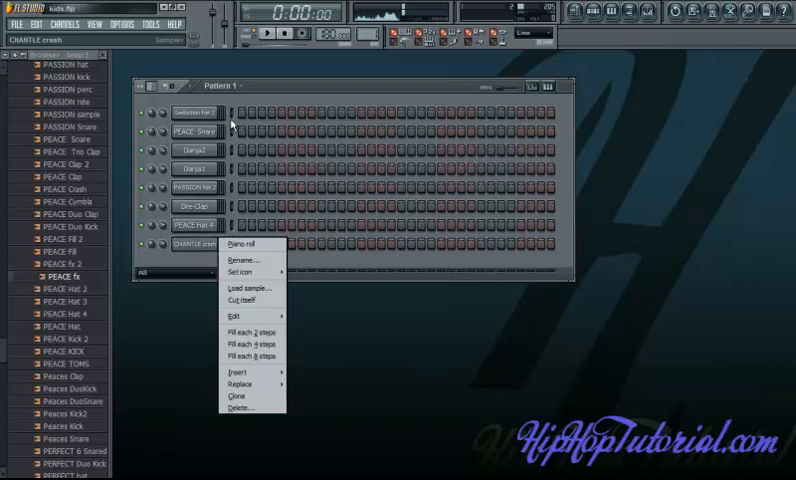
{"action": "left_click", "coordinate": [238, 372]}
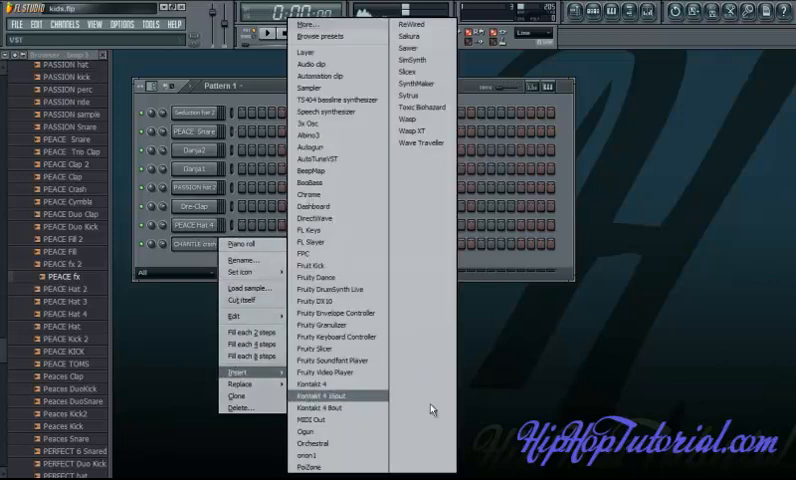
{"action": "mouse_move", "coordinate": [410, 72]}
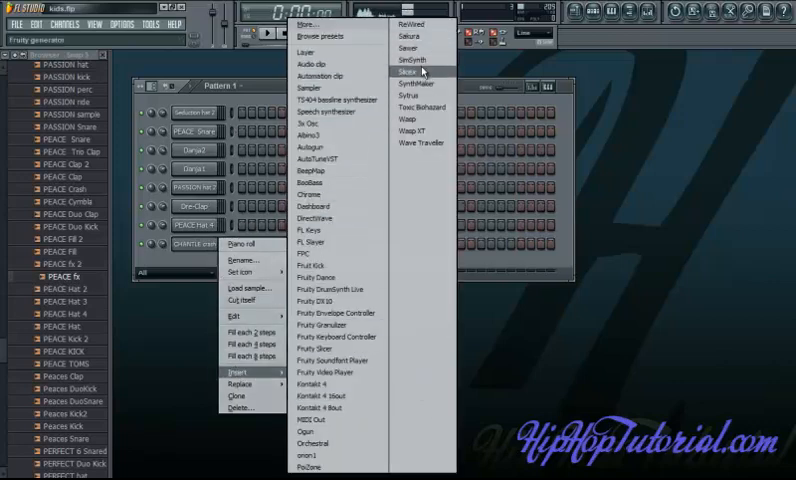
{"action": "left_click", "coordinate": [404, 71]}
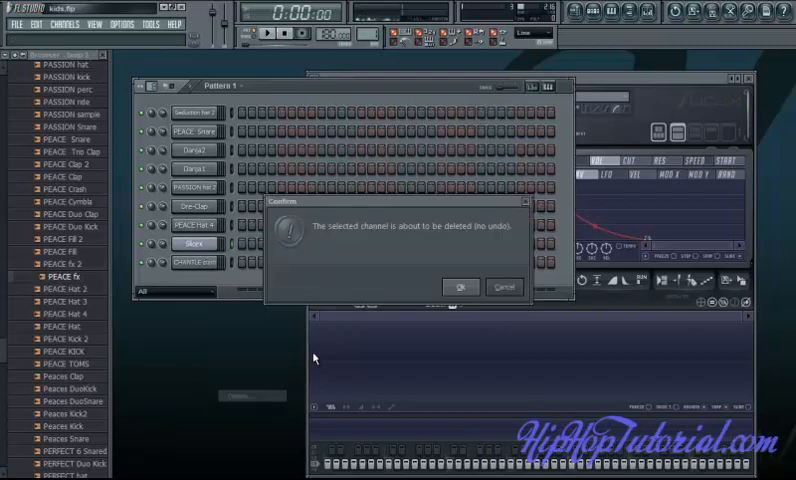
{"action": "left_click", "coordinate": [460, 287]}
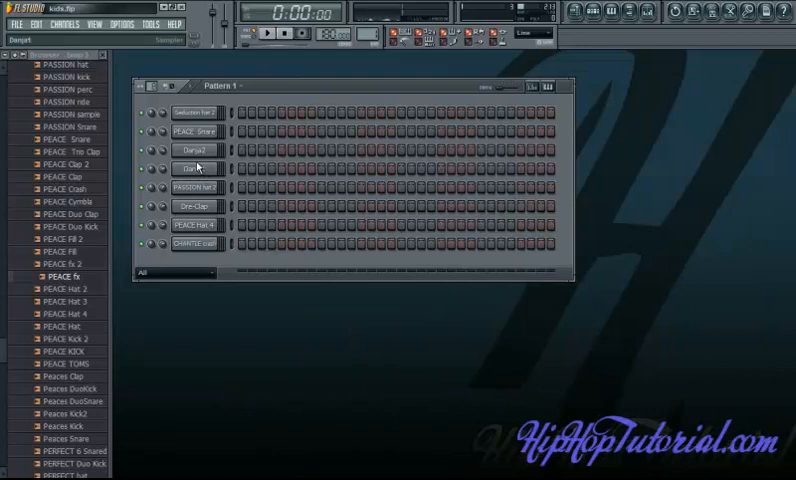
- Insert a Slicex channel above Dre-Clap and bring up PASSION hat 2's channel options
{"action": "right_click", "coordinate": [190, 207]}
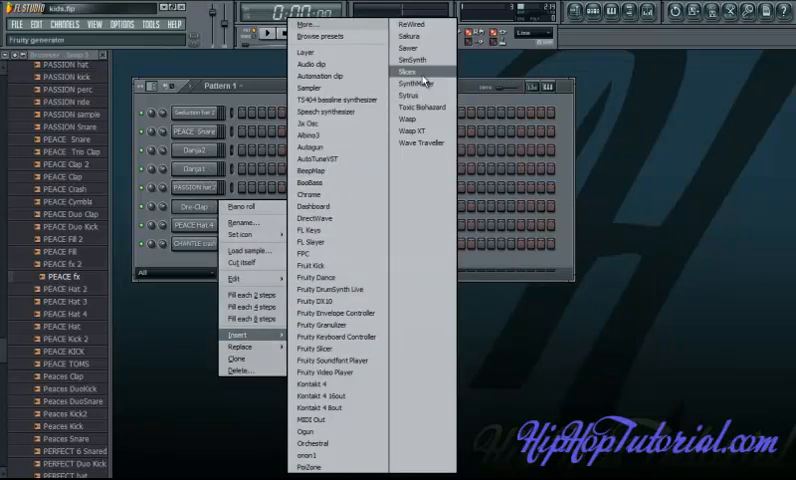
{"action": "left_click", "coordinate": [406, 72]}
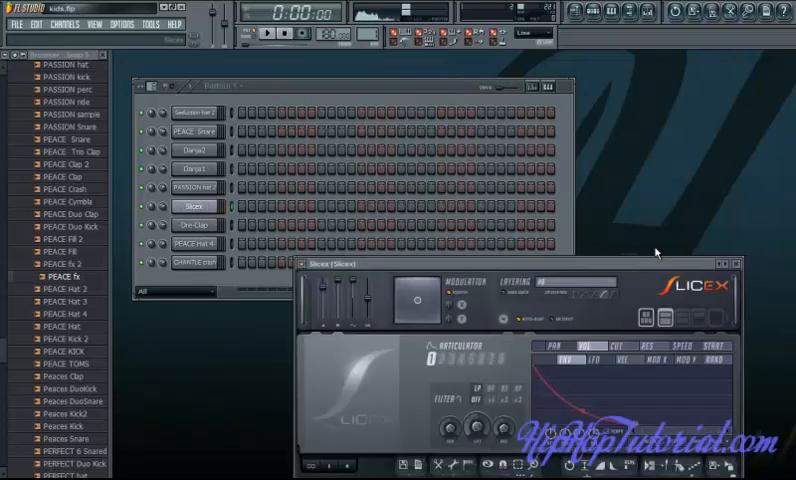
{"action": "left_click", "coordinate": [733, 263]}
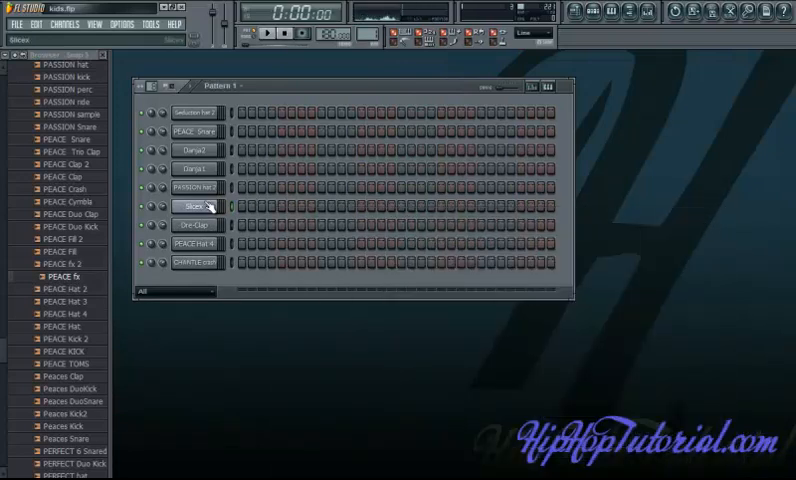
{"action": "right_click", "coordinate": [192, 187]}
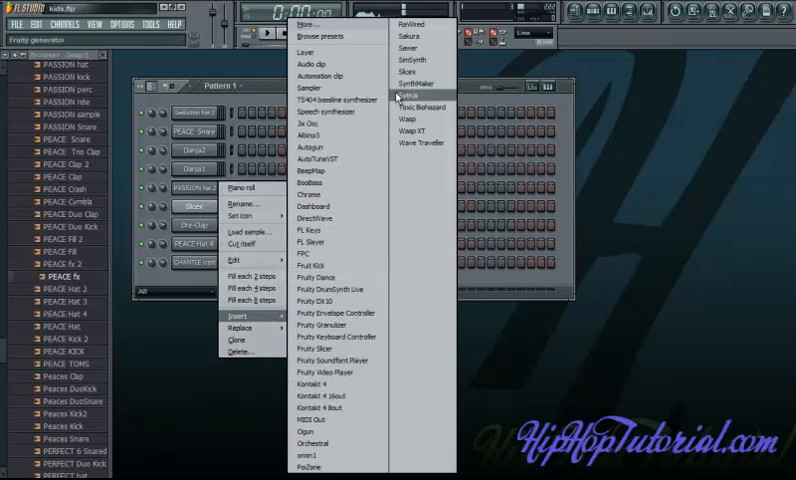
{"action": "mouse_move", "coordinate": [410, 72]}
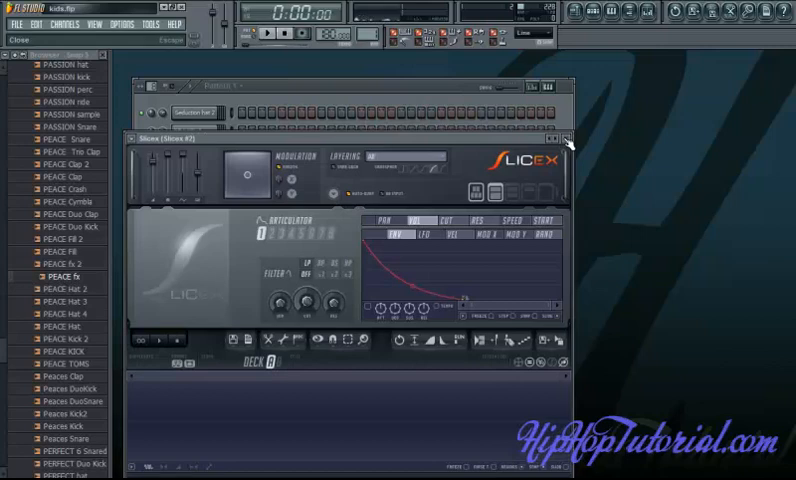
- Close the Slicex #2 window
{"action": "left_click", "coordinate": [570, 125]}
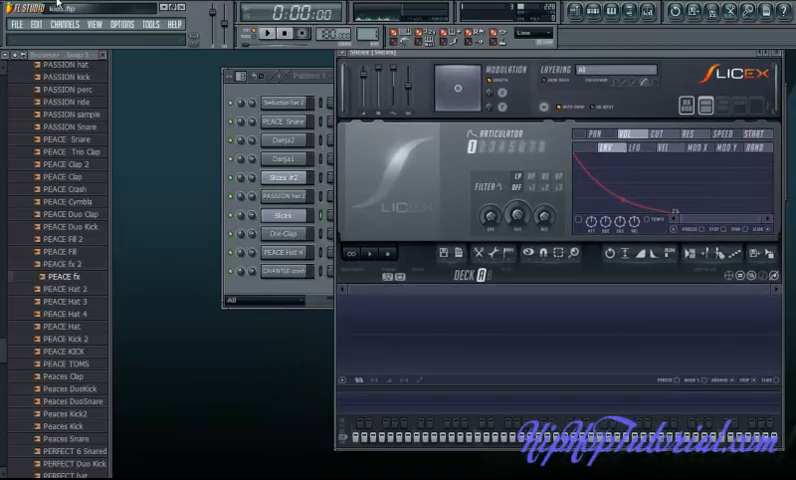
{"action": "mouse_move", "coordinate": [257, 50]}
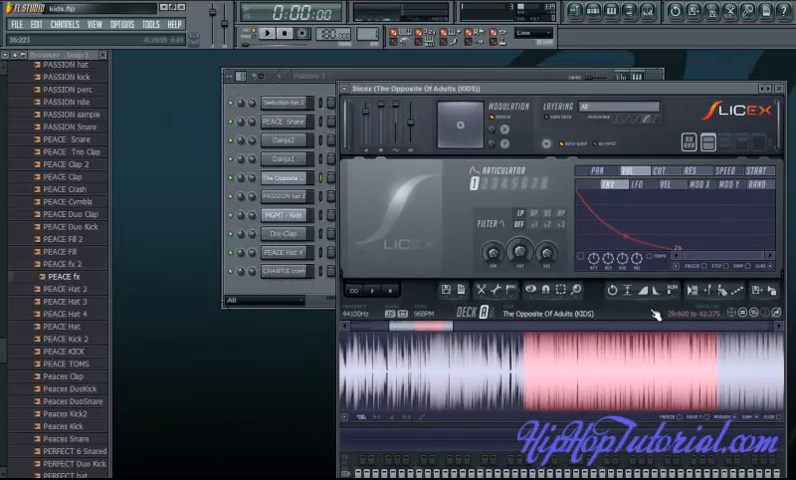
{"action": "mouse_move", "coordinate": [420, 250]}
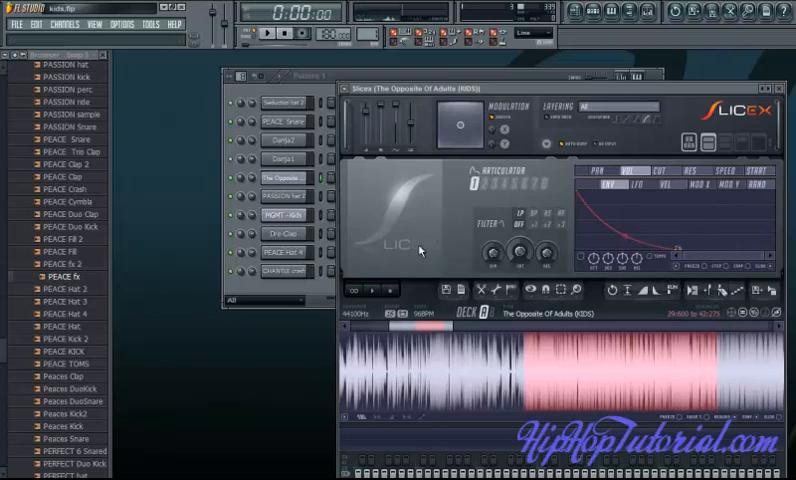
{"action": "mouse_move", "coordinate": [562, 327]}
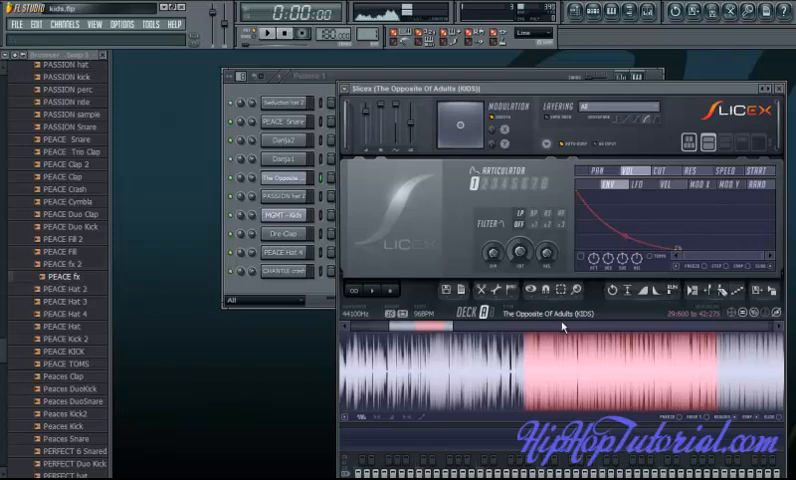
{"action": "mouse_move", "coordinate": [787, 267]}
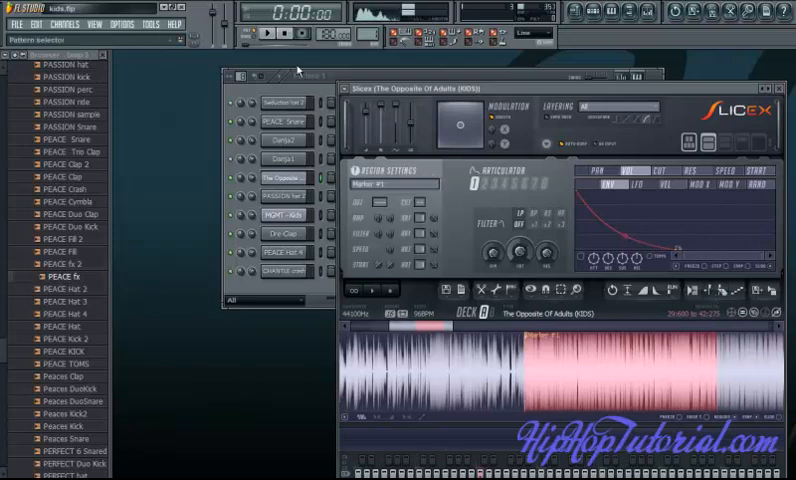
- Show the slice region settings and drag Marker #1 slightly left
{"action": "left_click", "coordinate": [396, 38]}
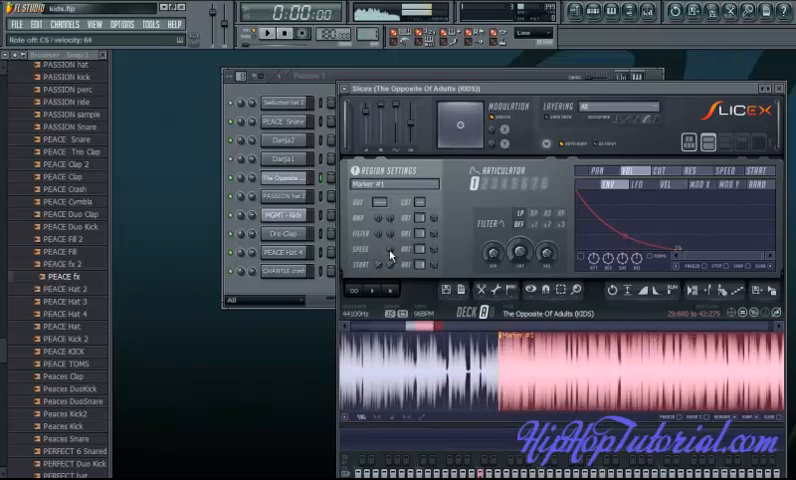
{"action": "left_click_drag", "start_coordinate": [390, 265], "coordinate": [385, 265]}
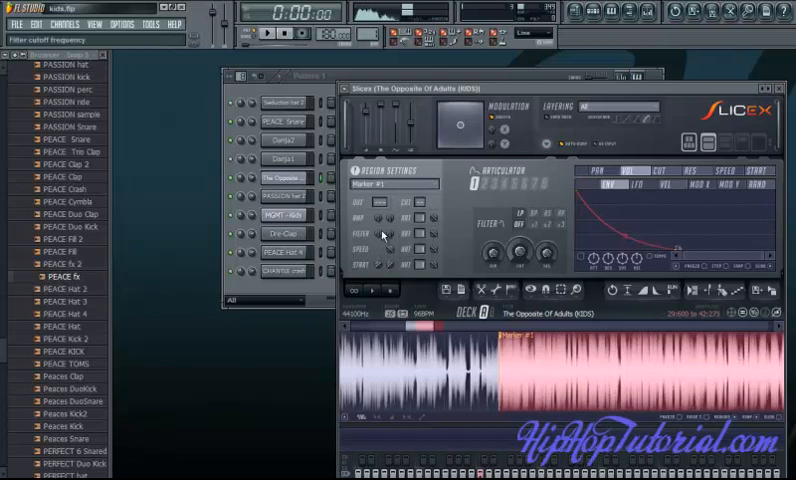
{"action": "mouse_move", "coordinate": [250, 290]}
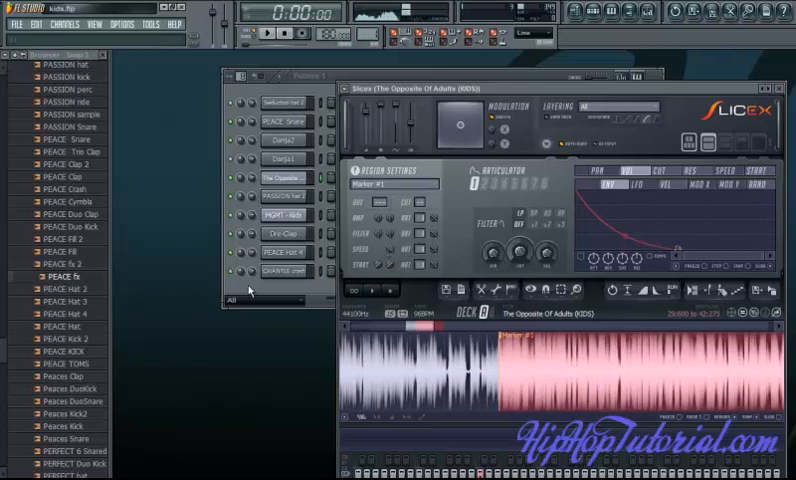
{"action": "mouse_move", "coordinate": [459, 130]}
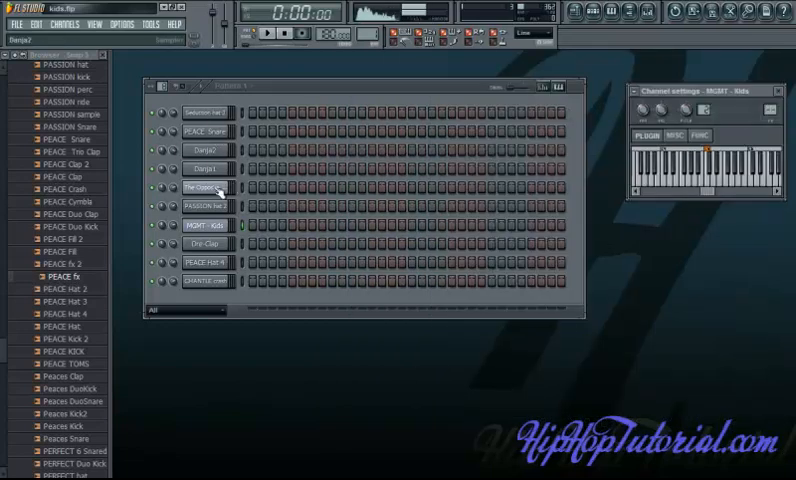
- Select the sliced-song channel and open Seduction hat 2, PEACE Snare and CHANTLE crash settings
{"action": "left_click", "coordinate": [205, 113]}
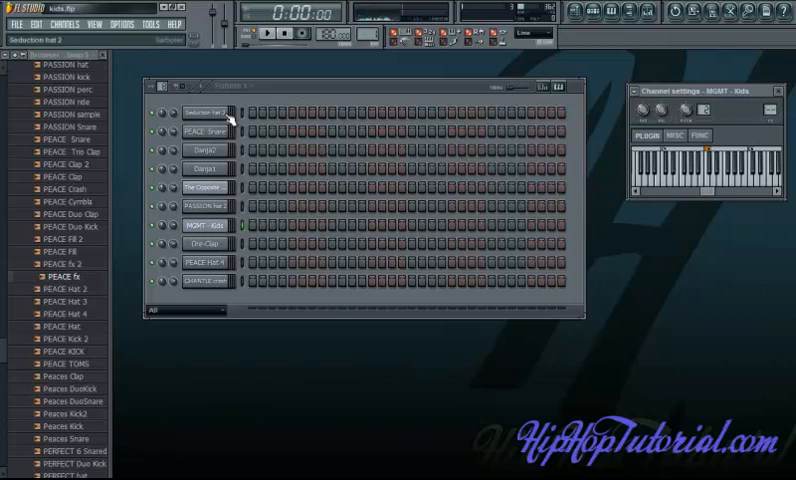
{"action": "left_click", "coordinate": [203, 113]}
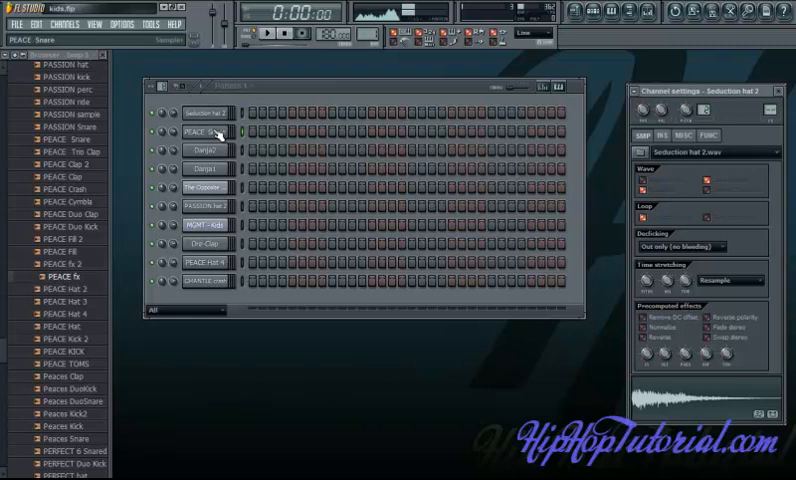
{"action": "left_click", "coordinate": [207, 149]}
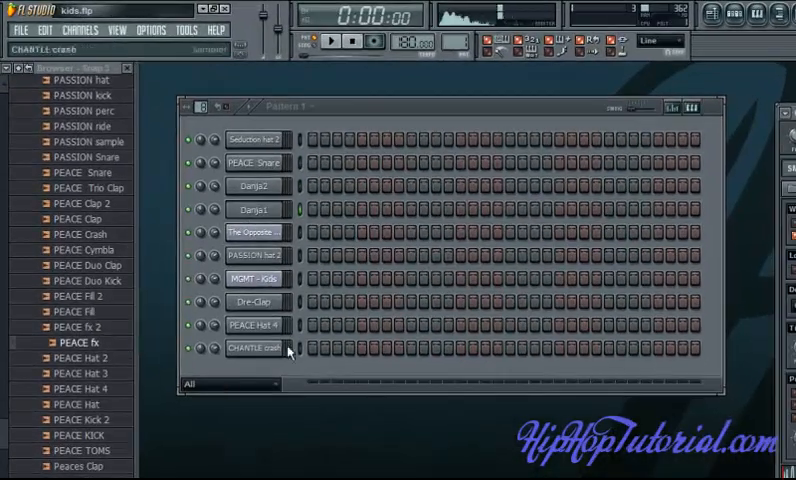
{"action": "left_click", "coordinate": [254, 302]}
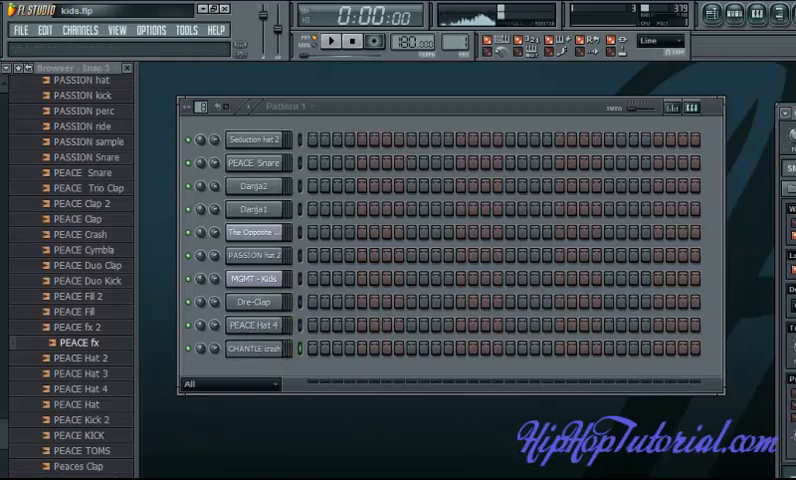
{"action": "mouse_move", "coordinate": [255, 388]}
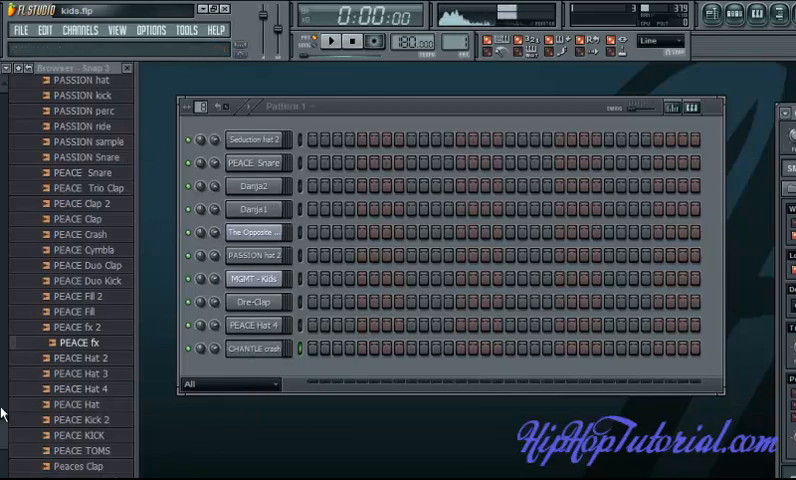
- Scroll the Browser panel toward the OFFICIAL BOI-1DA SOUNDKIT folder
{"action": "scroll", "scroll_direction": "down", "scroll_amount": 3}
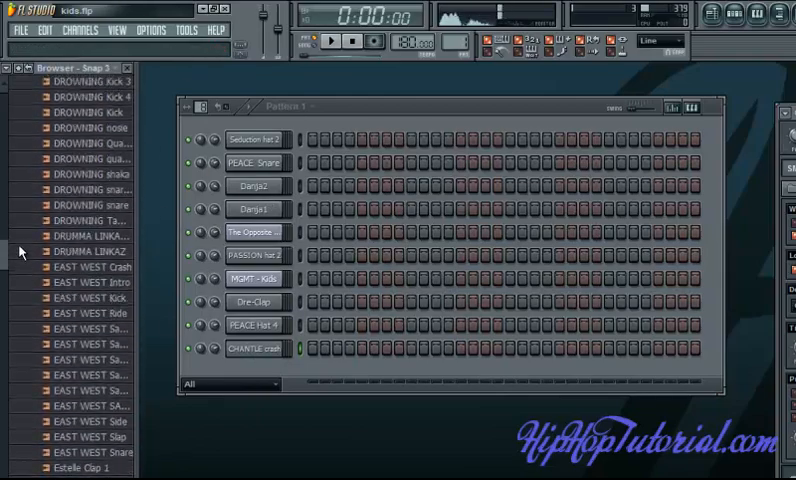
{"action": "scroll", "scroll_direction": "up", "scroll_amount": 3}
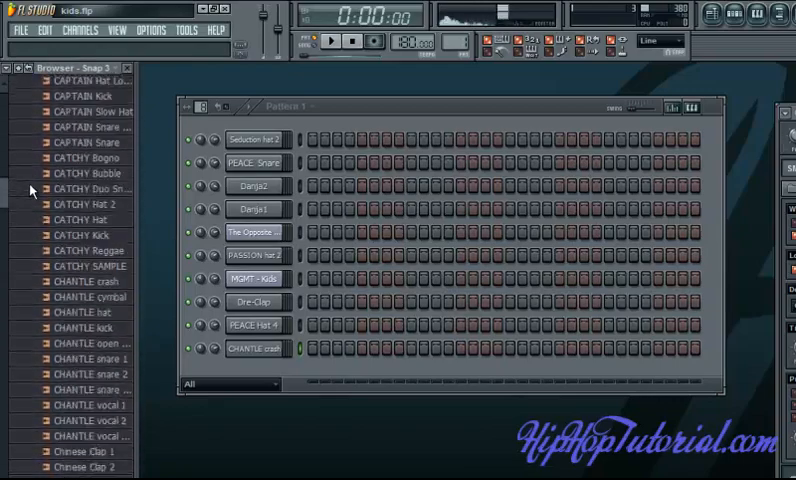
{"action": "scroll", "scroll_direction": "down", "scroll_amount": 3}
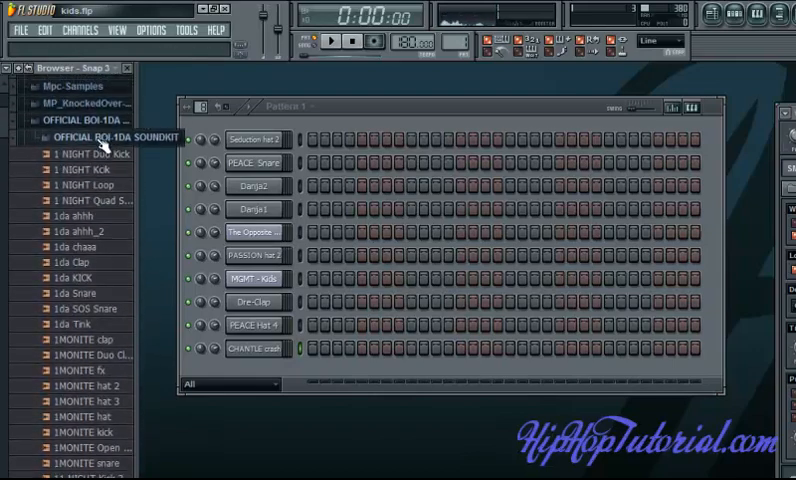
{"action": "scroll", "scroll_direction": "down", "scroll_amount": 3}
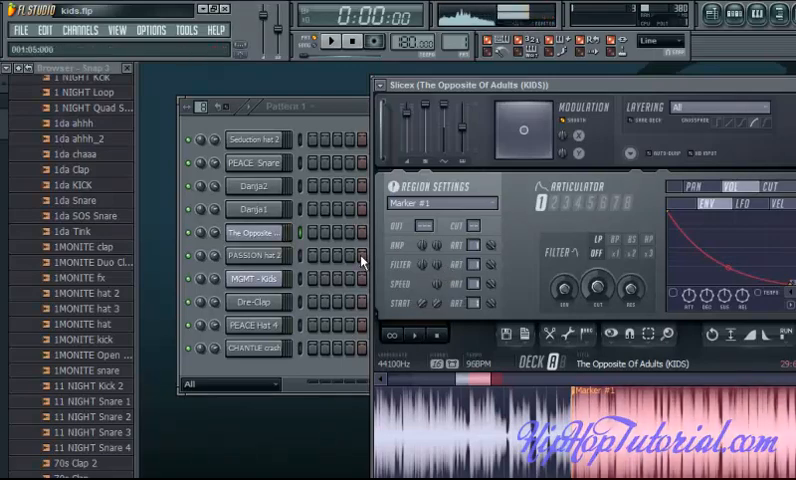
{"action": "mouse_move", "coordinate": [305, 185]}
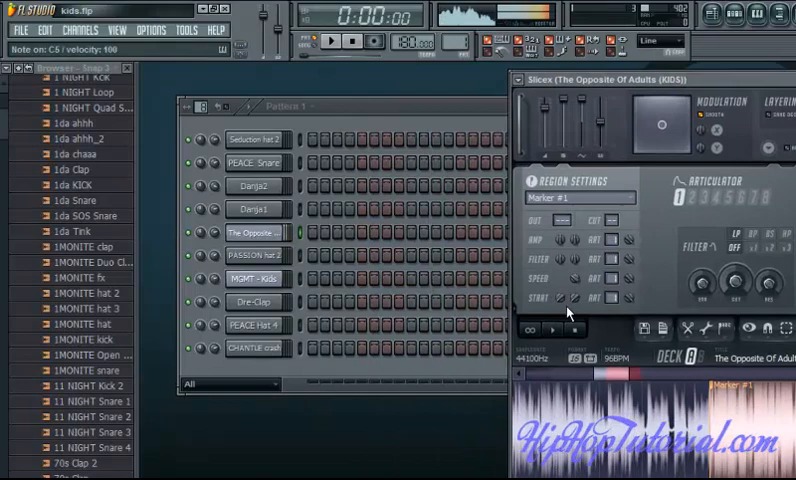
{"action": "mouse_move", "coordinate": [430, 115]}
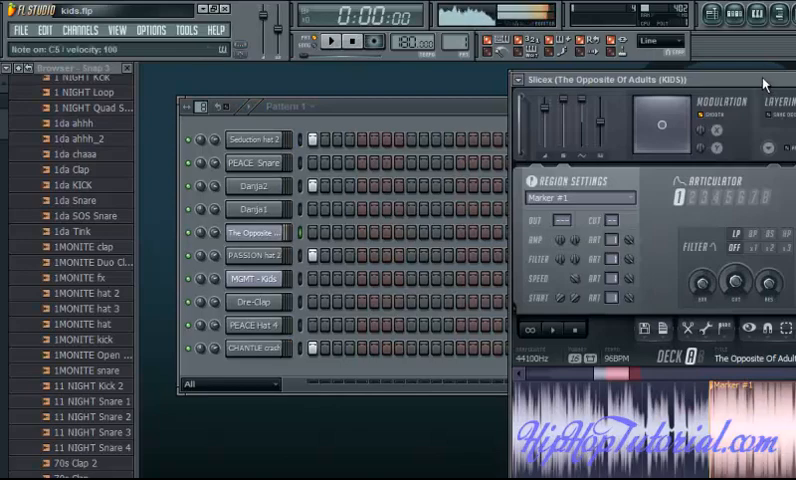
- Place bar-one Danja2 and PEACE Snare hits, removing a stray step and auditioning
{"action": "left_click", "coordinate": [356, 42]}
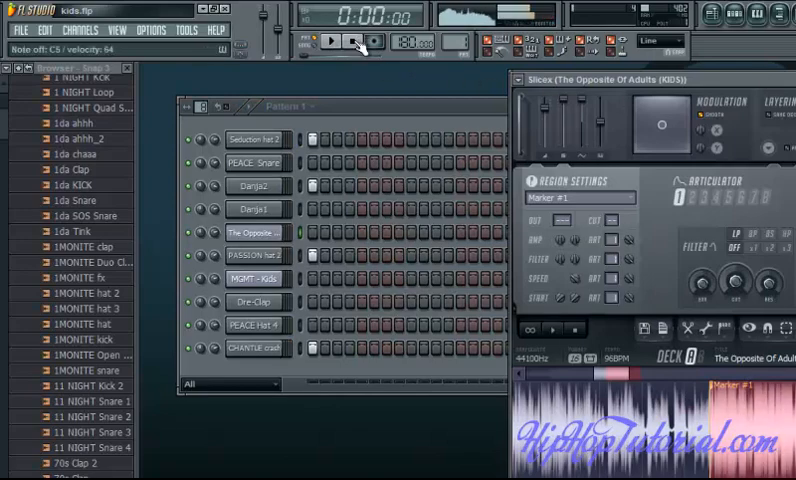
{"action": "left_click", "coordinate": [325, 41]}
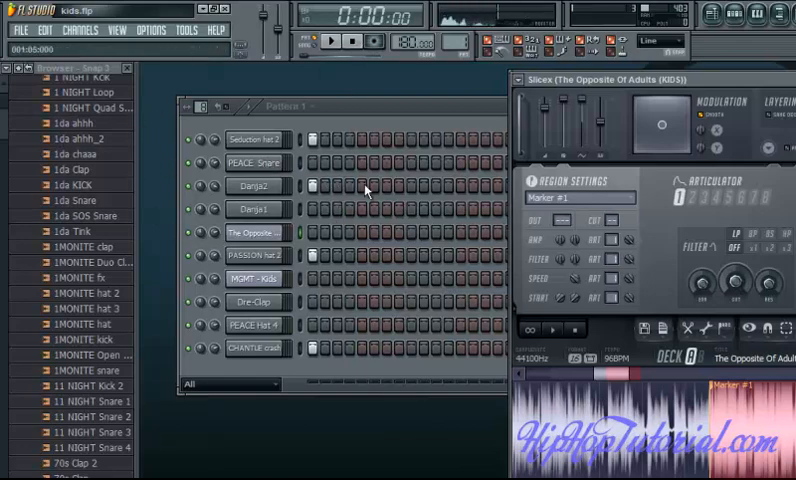
{"action": "left_click", "coordinate": [333, 42]}
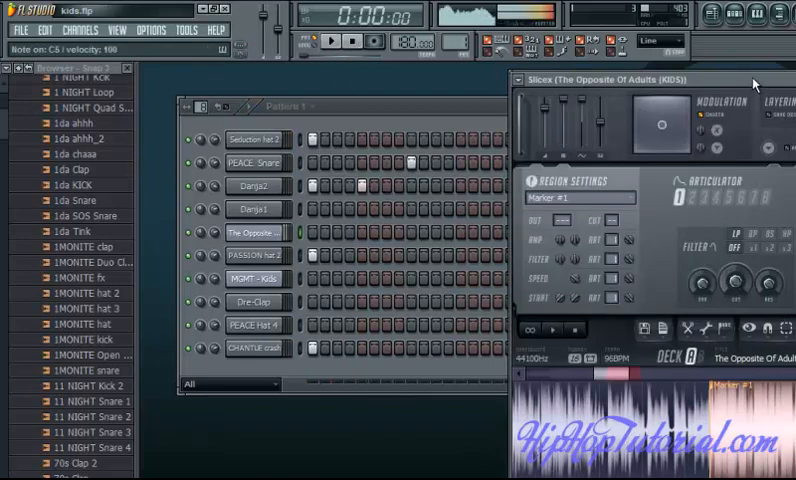
{"action": "mouse_move", "coordinate": [470, 110]}
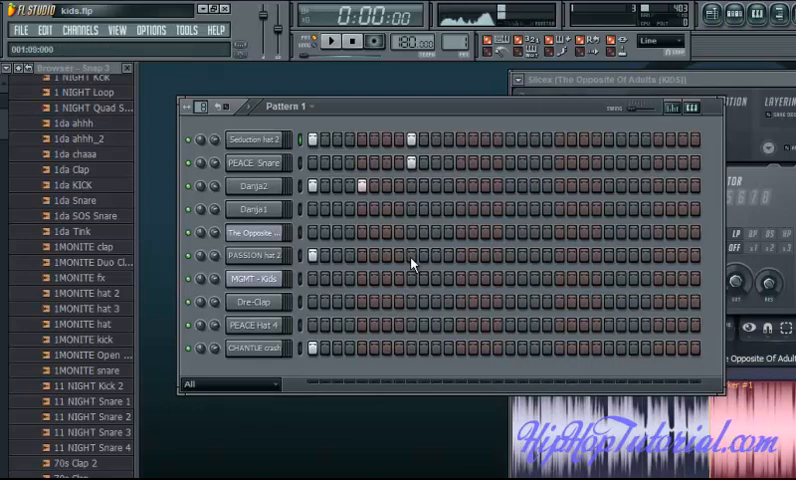
{"action": "left_click", "coordinate": [331, 41]}
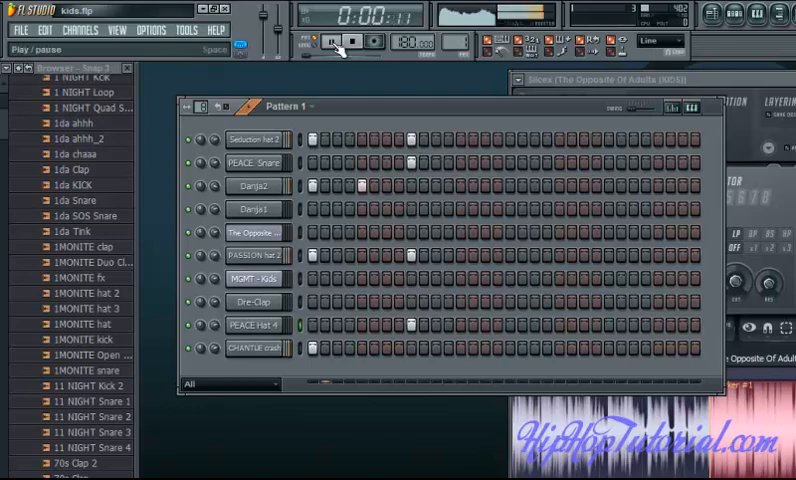
{"action": "left_click", "coordinate": [354, 41]}
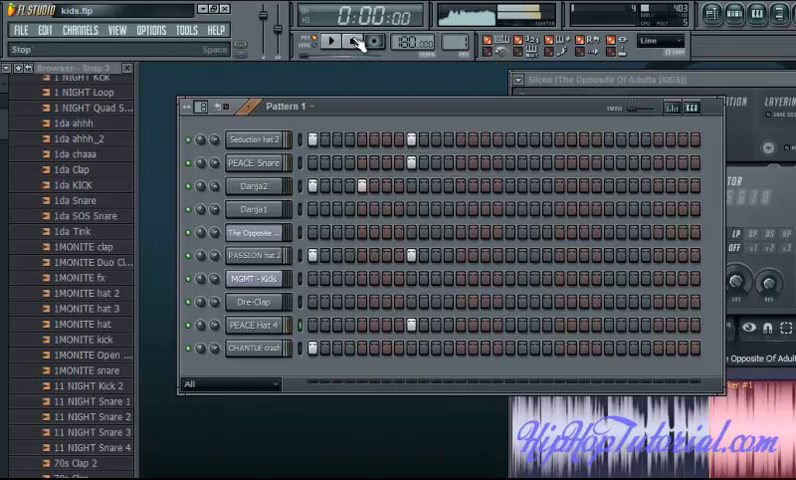
{"action": "left_click", "coordinate": [330, 42]}
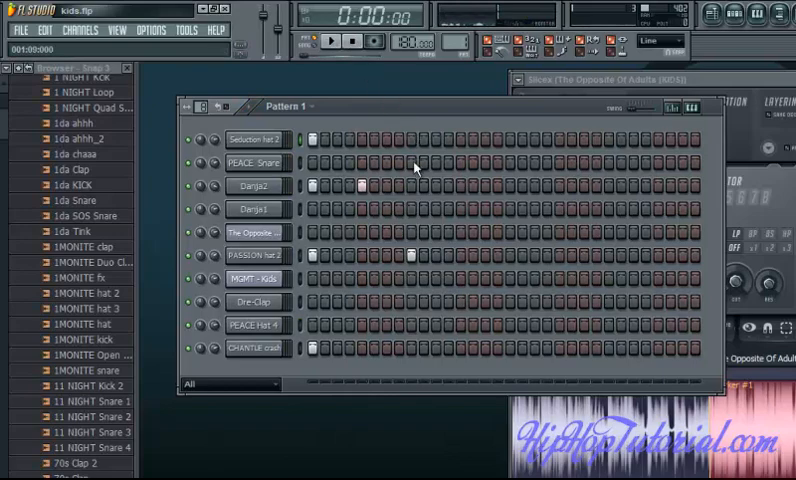
{"action": "left_click", "coordinate": [423, 140]}
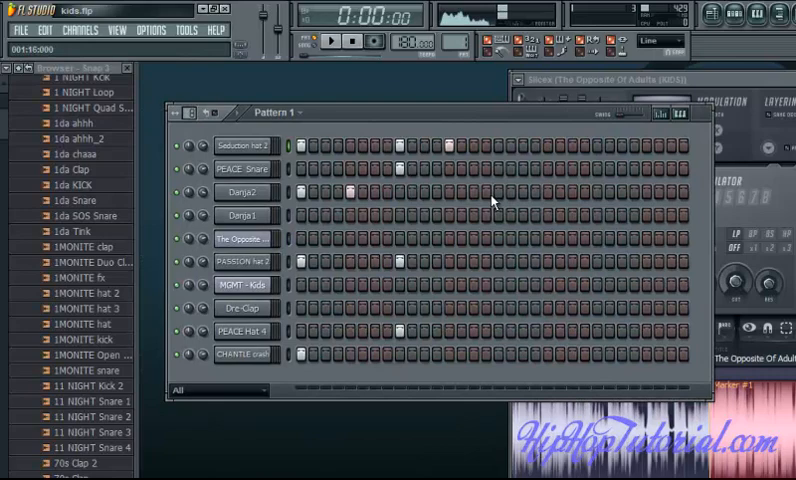
- Play the pattern, dismiss the recording prompt, then replay and stop it
{"action": "left_click", "coordinate": [321, 42]}
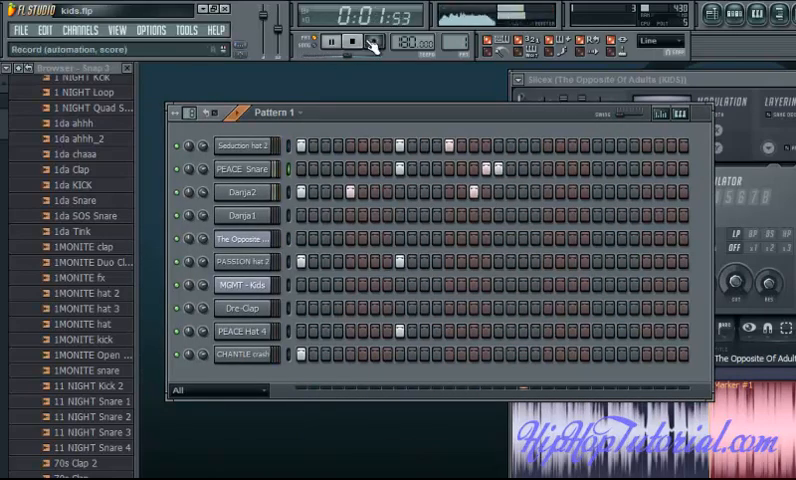
{"action": "left_click", "coordinate": [372, 42]}
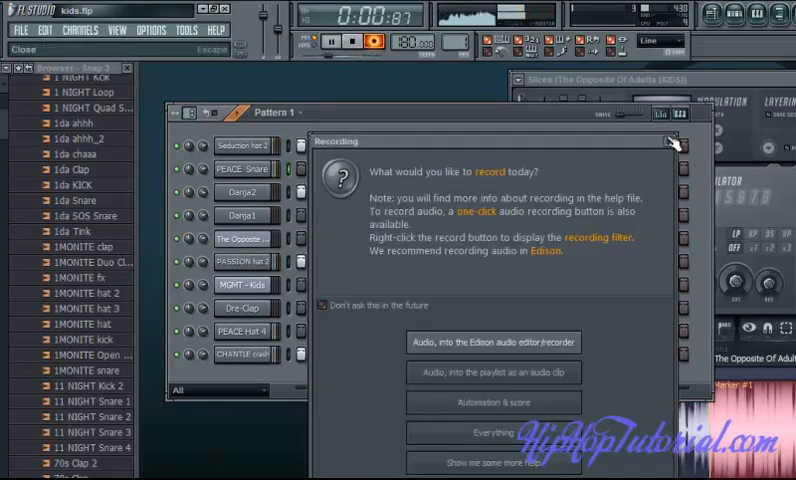
{"action": "left_click", "coordinate": [672, 141]}
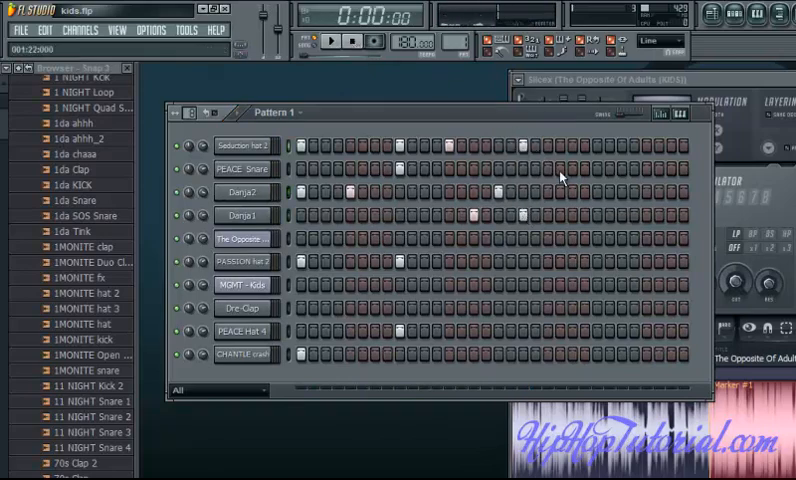
{"action": "left_click", "coordinate": [327, 42]}
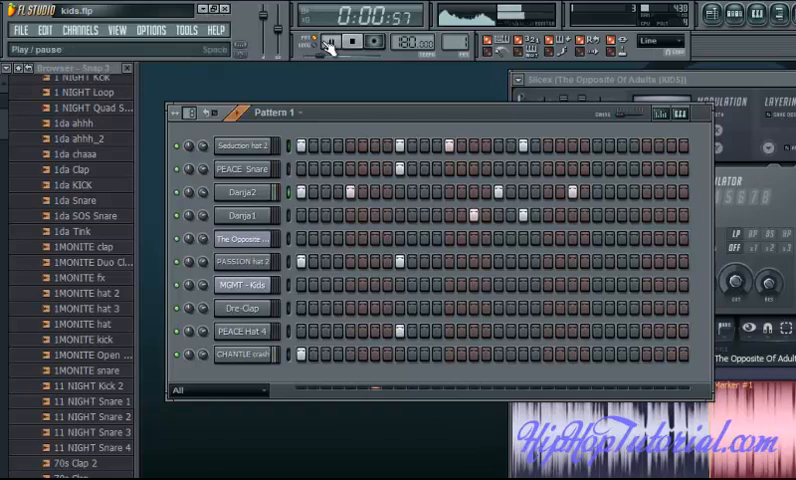
{"action": "left_click", "coordinate": [349, 42]}
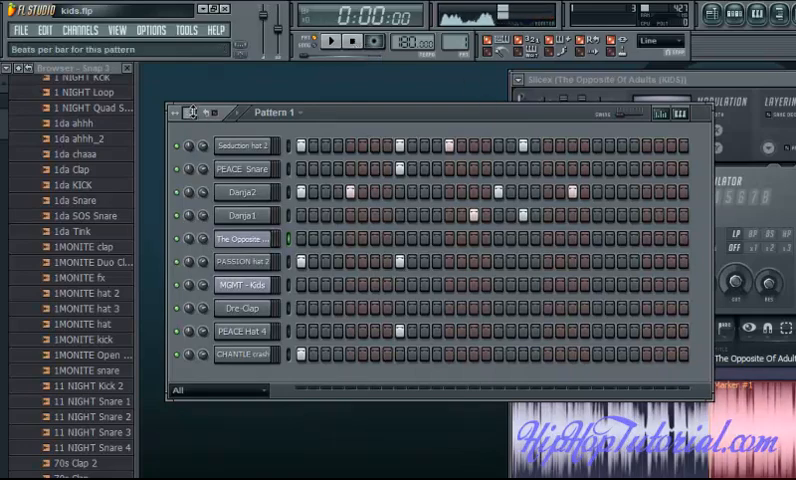
{"action": "mouse_move", "coordinate": [197, 87]}
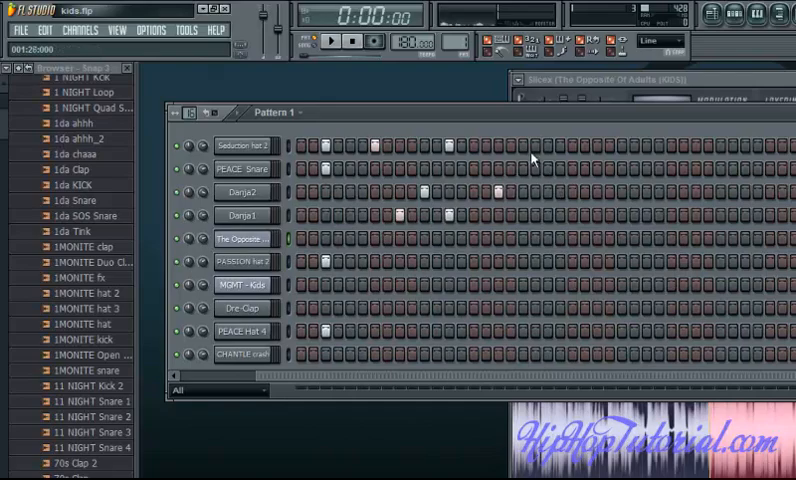
{"action": "mouse_move", "coordinate": [527, 148]}
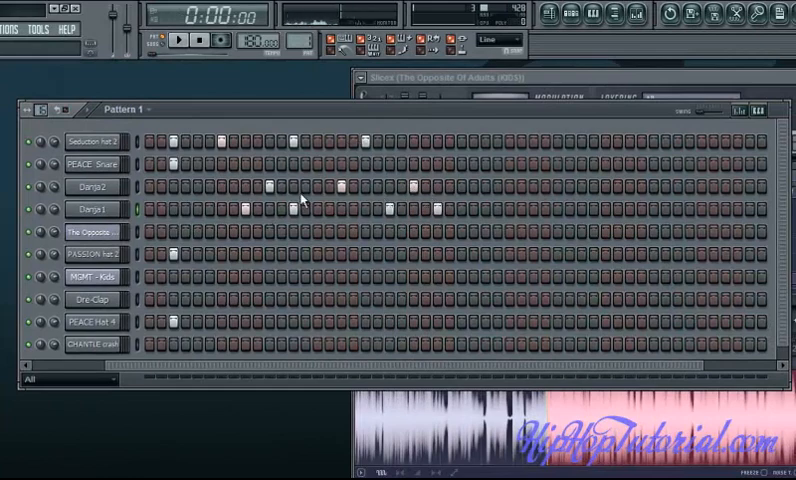
{"action": "mouse_move", "coordinate": [467, 190]}
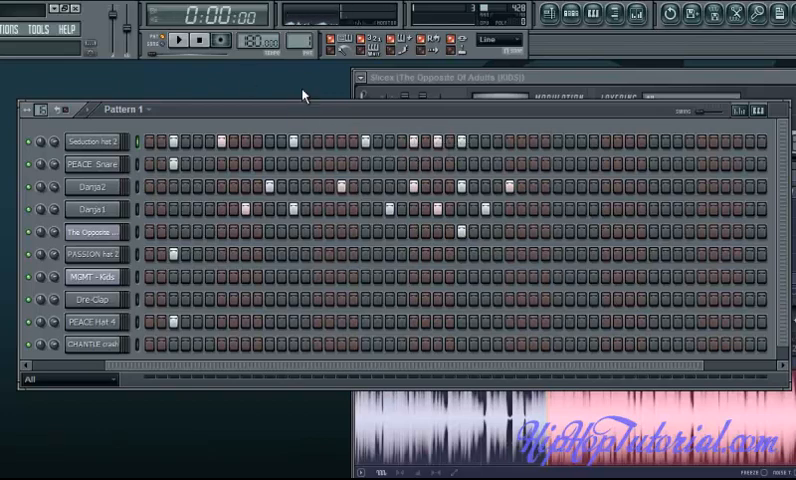
- Play, stop and replay the lengthened pattern
{"action": "left_click", "coordinate": [183, 42]}
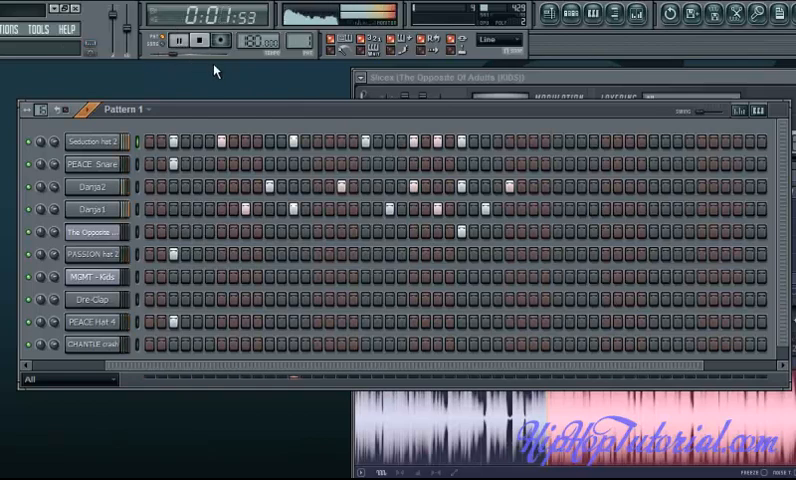
{"action": "left_click", "coordinate": [206, 40]}
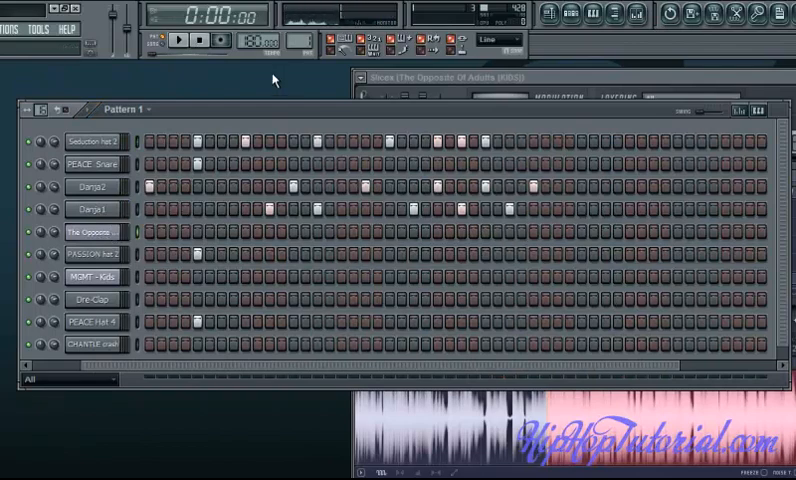
{"action": "left_click", "coordinate": [181, 41]}
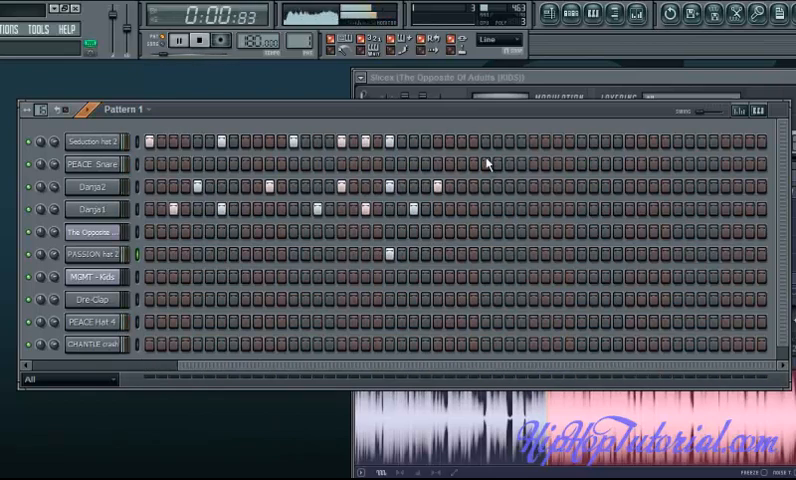
- Add two late Seduction hat 2 hits, checking the pattern with Play and Stop
{"action": "left_click", "coordinate": [204, 41]}
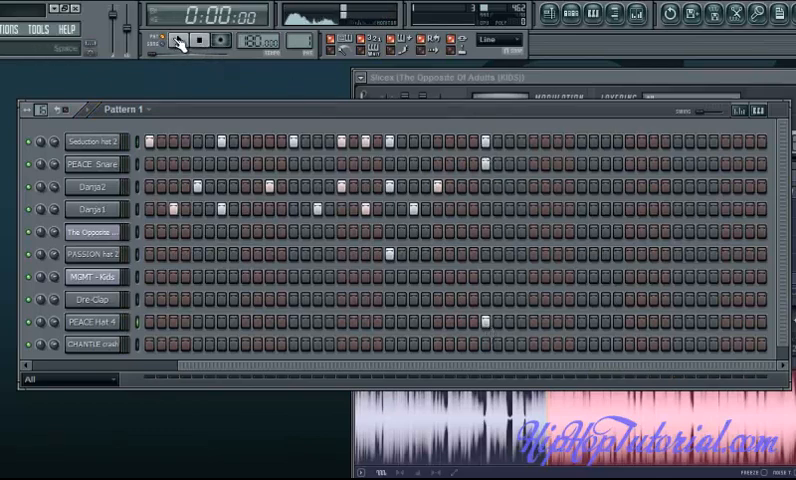
{"action": "left_click", "coordinate": [184, 41]}
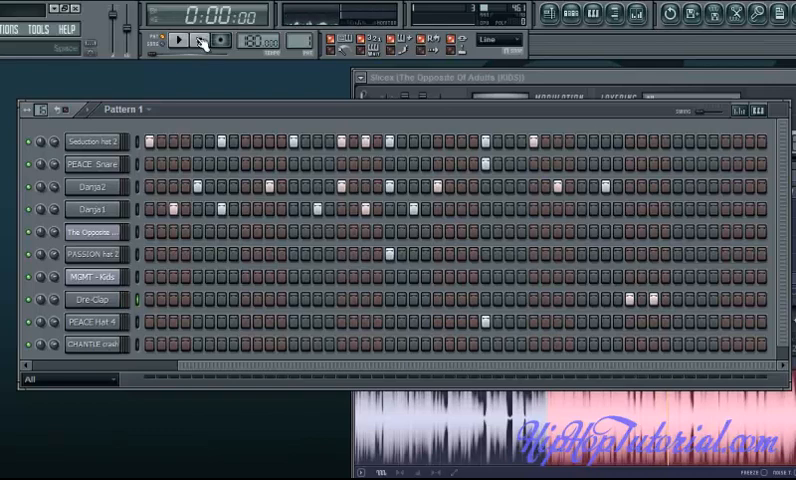
{"action": "left_click", "coordinate": [178, 41]}
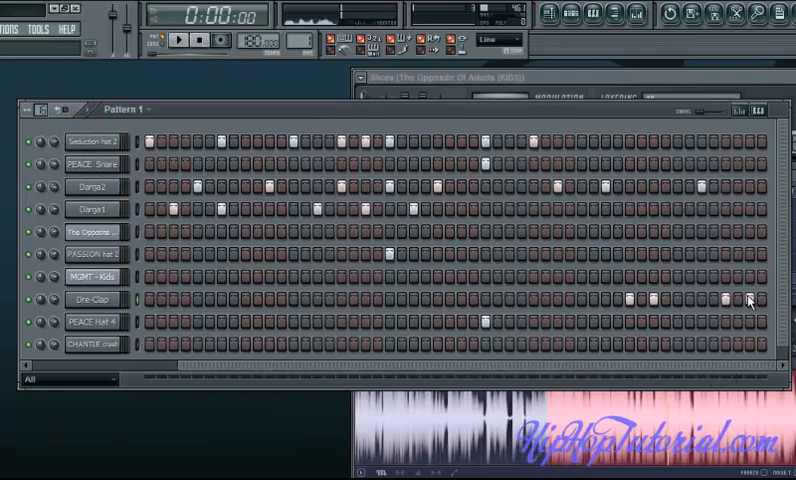
{"action": "mouse_move", "coordinate": [635, 148]}
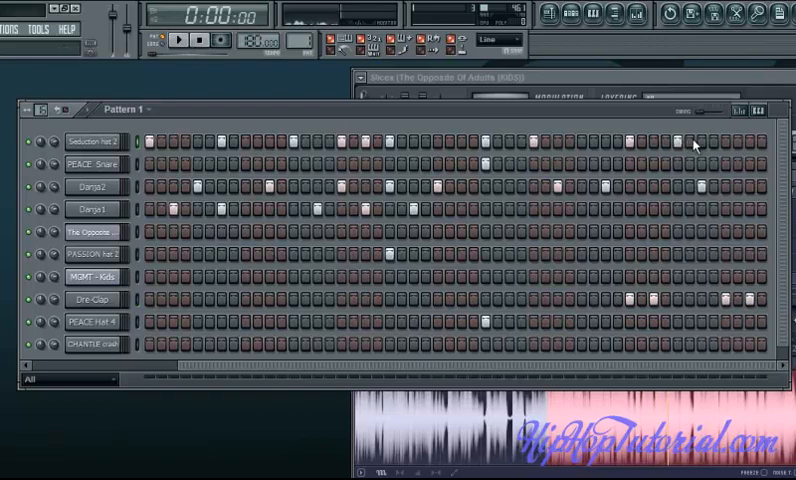
{"action": "left_click", "coordinate": [177, 43]}
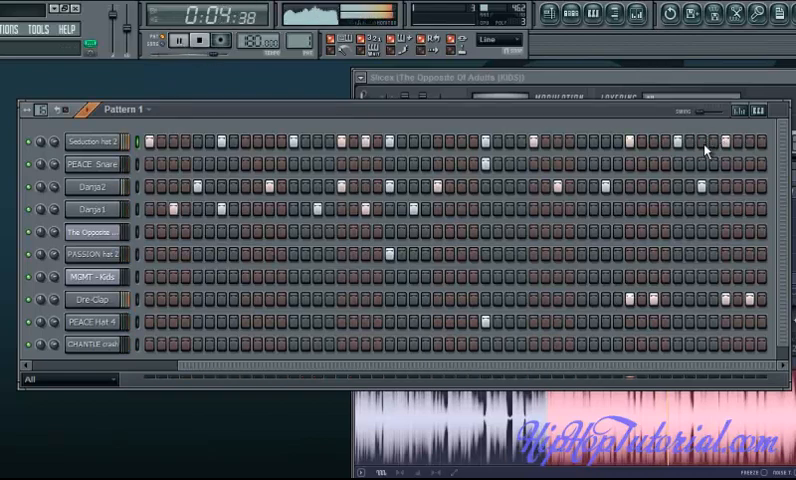
{"action": "left_click", "coordinate": [179, 44]}
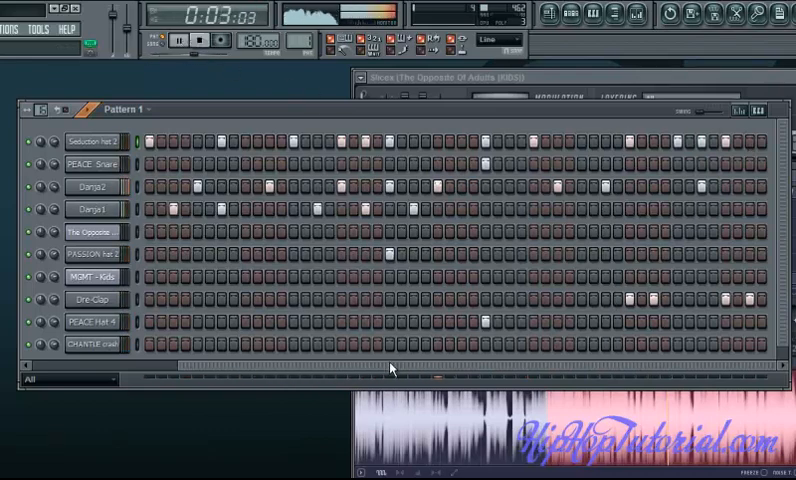
{"action": "left_click", "coordinate": [177, 41]}
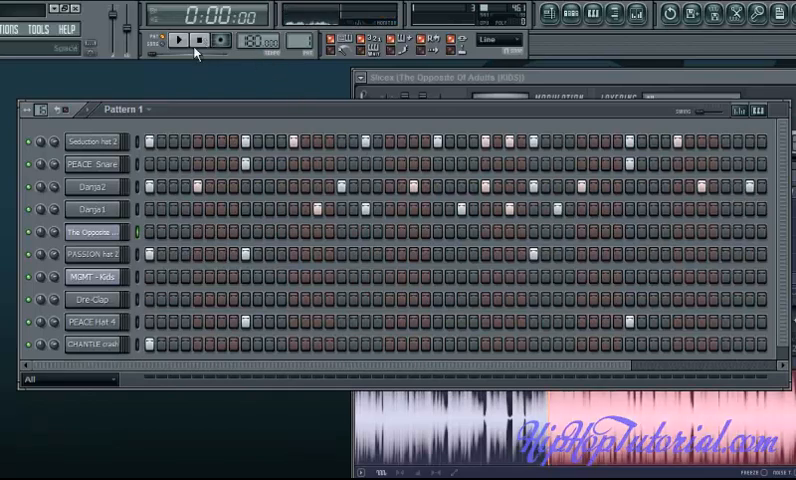
{"action": "mouse_move", "coordinate": [170, 128]}
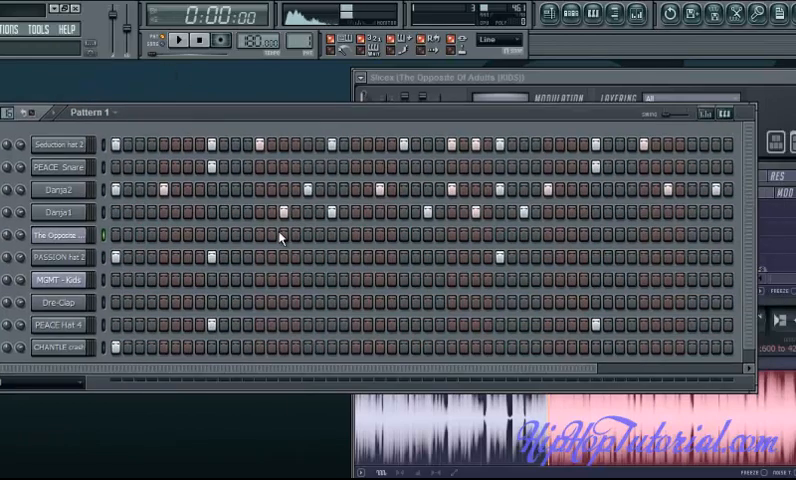
{"action": "mouse_move", "coordinate": [368, 335]}
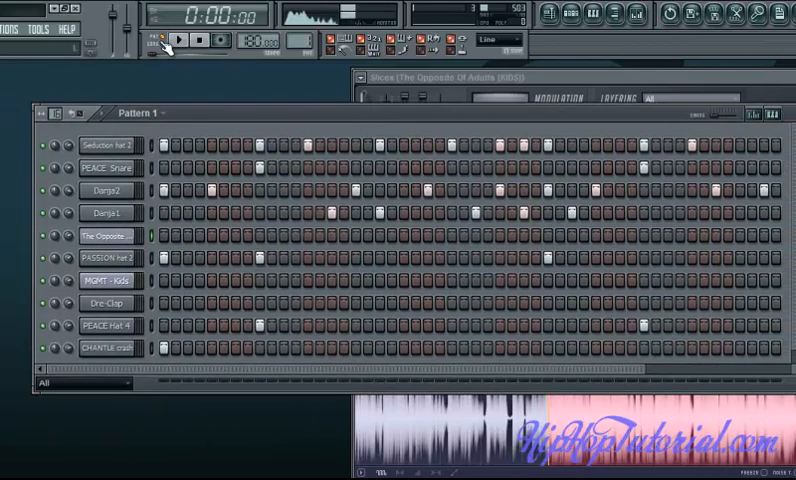
- Play and stop the finished drum pattern
{"action": "left_click", "coordinate": [178, 42]}
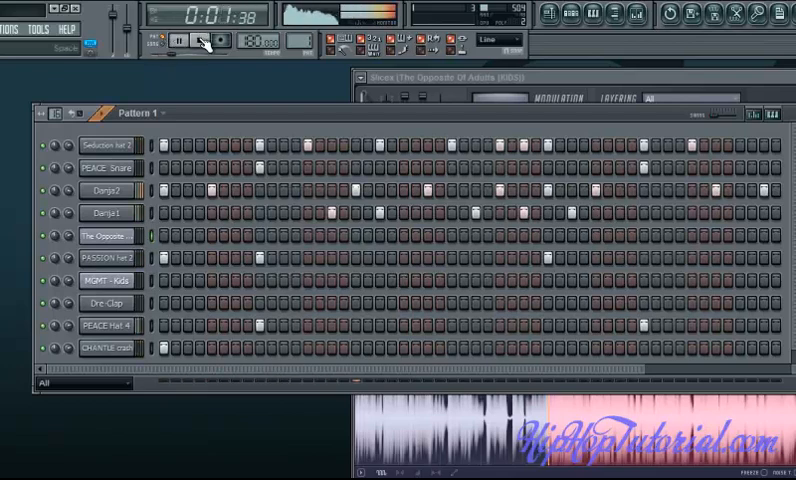
{"action": "left_click", "coordinate": [177, 41]}
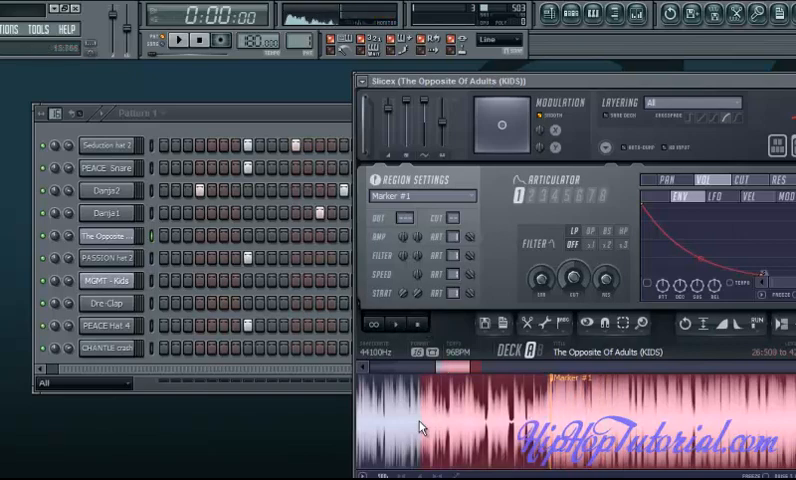
- Rename Pattern 1 to 'Drums' from the Playlist's pattern list
{"action": "left_click", "coordinate": [396, 330]}
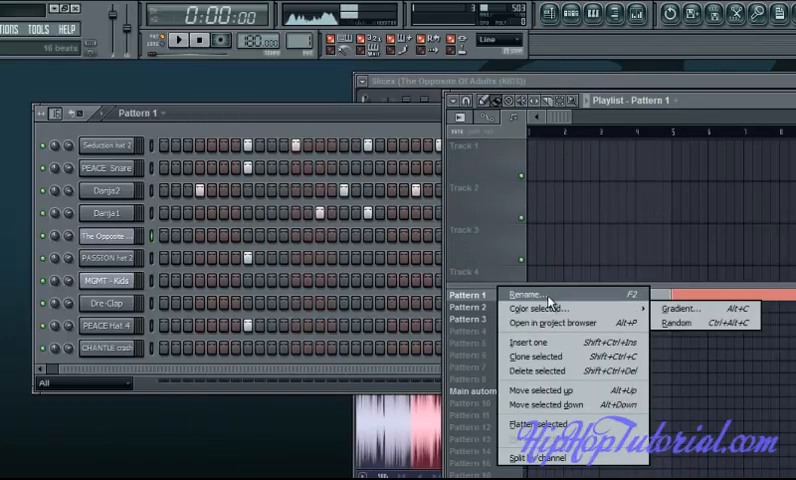
{"action": "left_click", "coordinate": [525, 291]}
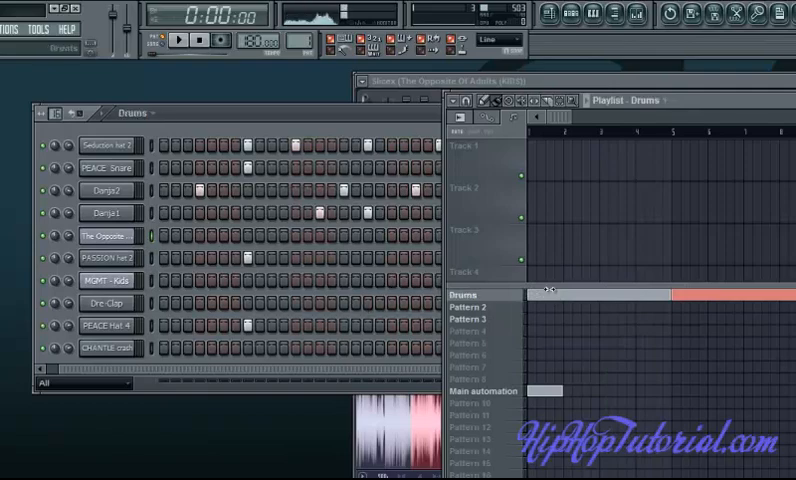